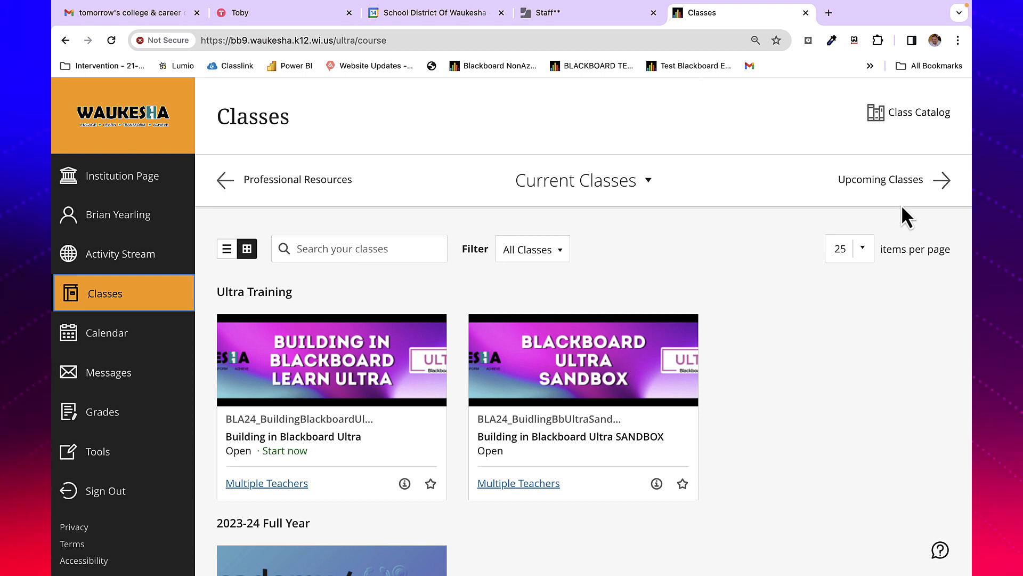
mouse_move(104, 292)
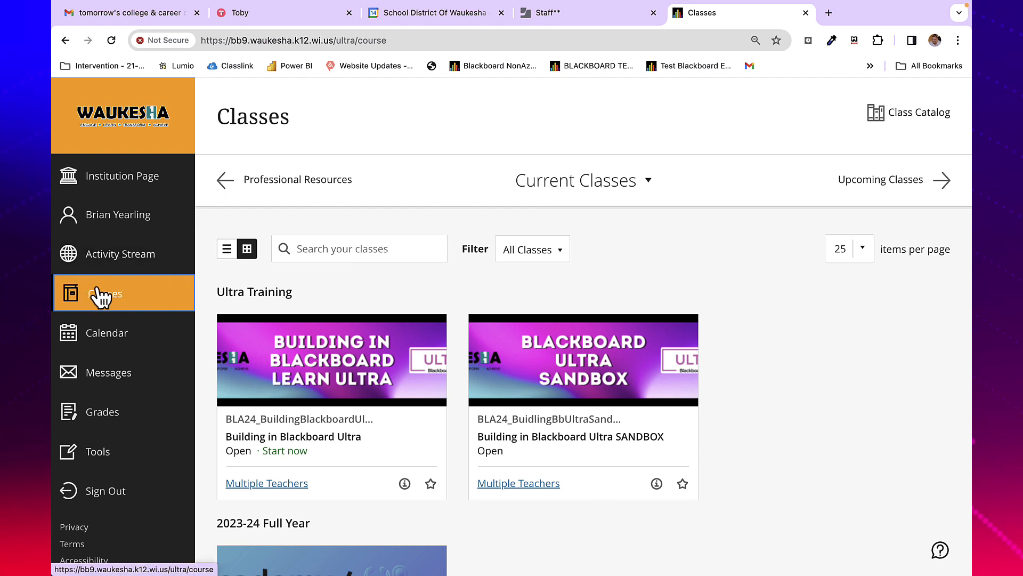
mouse_move(914, 148)
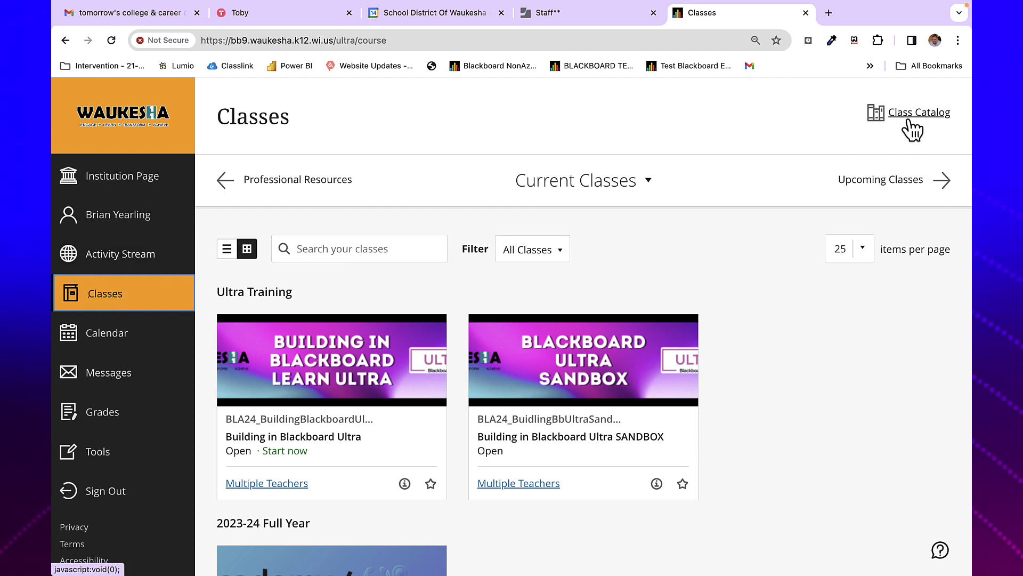
Search the Class Catalog for classes whose name contains 'librar'
left_click(919, 112)
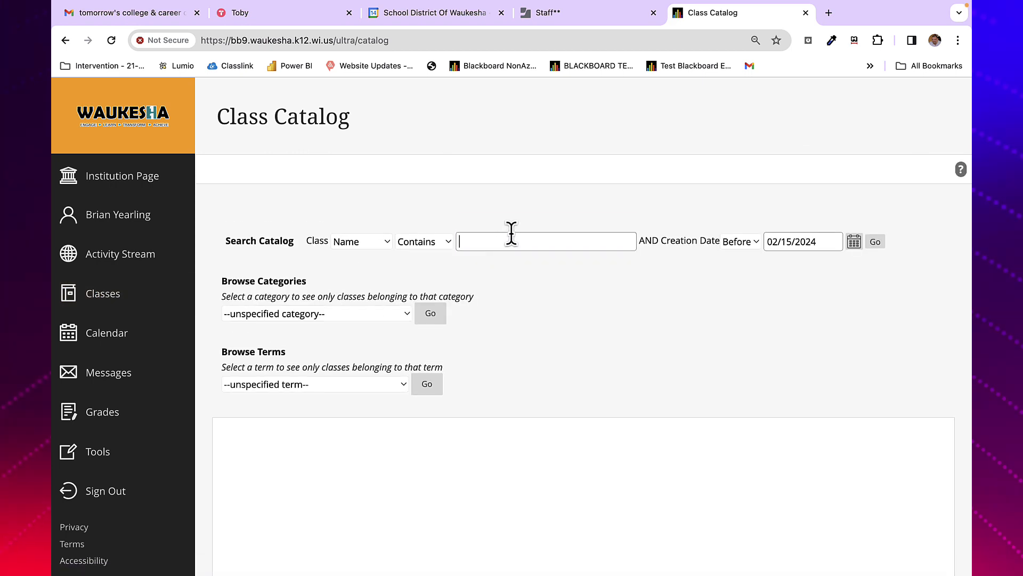
type("librar")
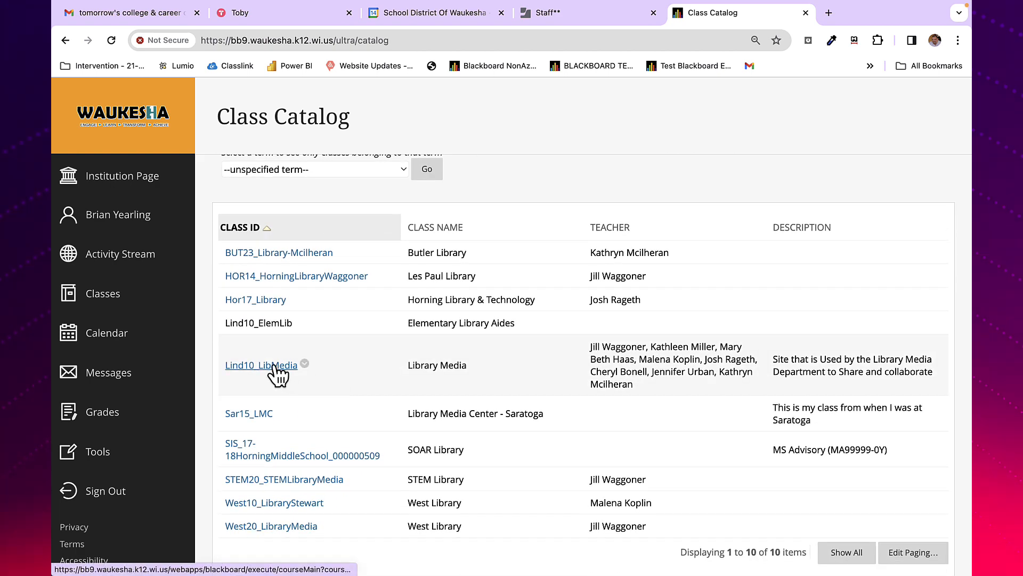
mouse_move(261, 365)
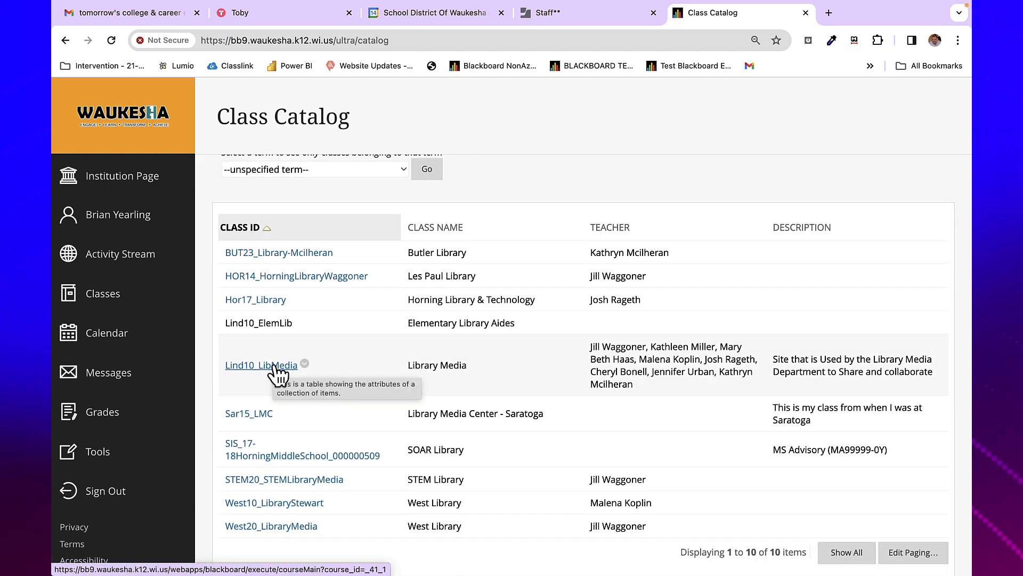
Self-enroll in the Lind10_LibMedia Library Media class and acknowledge the success message
left_click(262, 365)
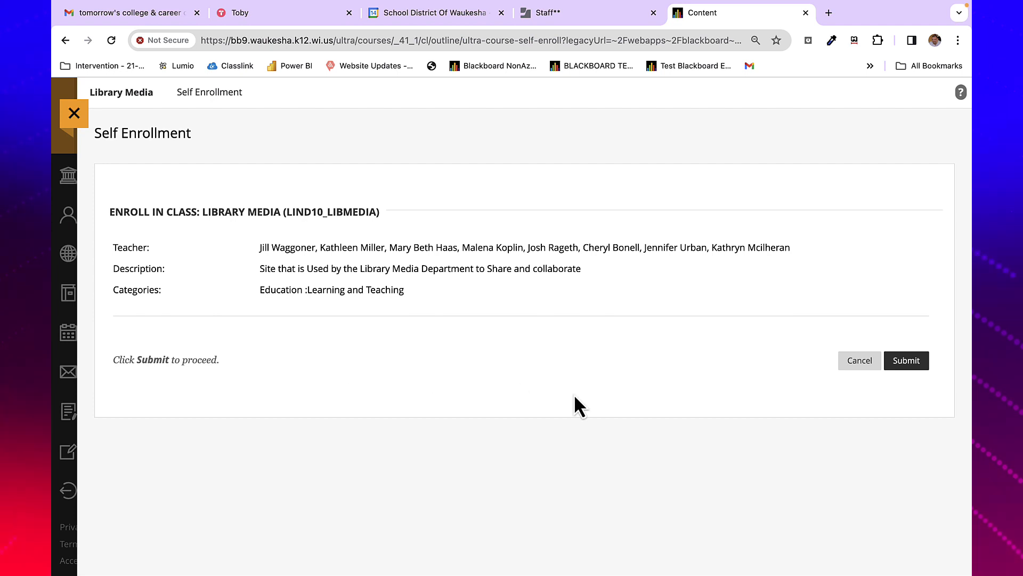
mouse_move(874, 402)
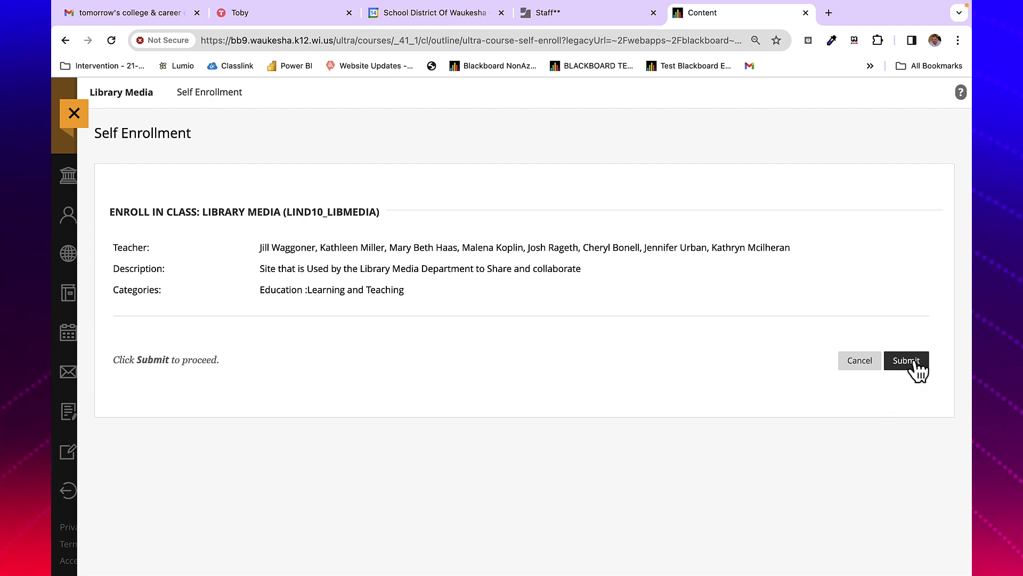
left_click(906, 360)
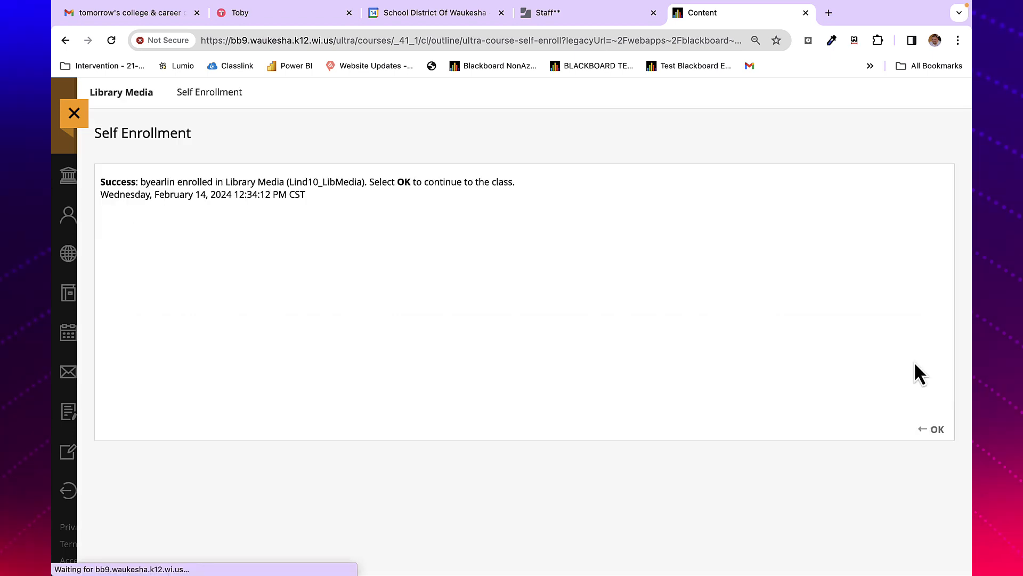
mouse_move(904, 463)
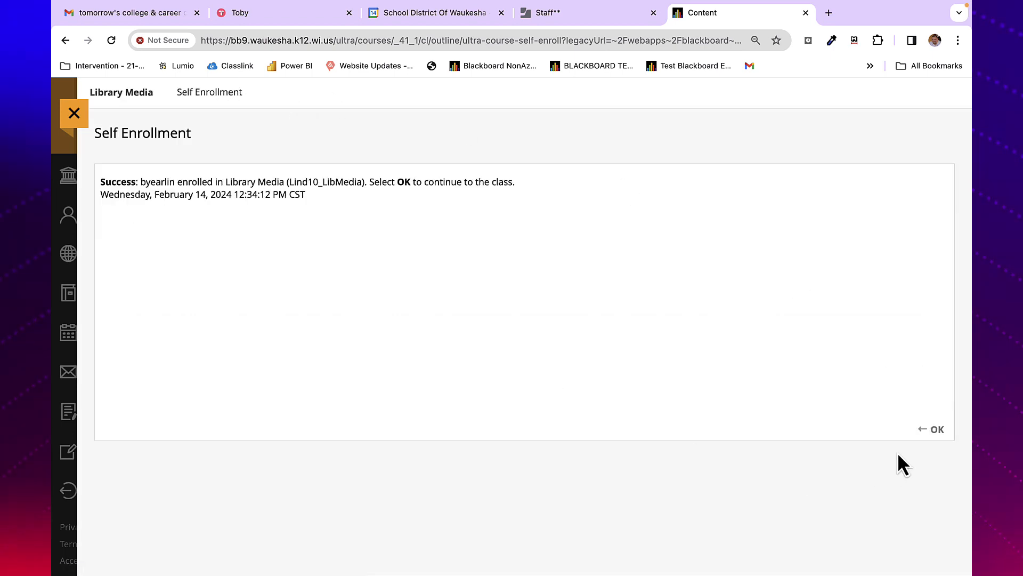
left_click(931, 429)
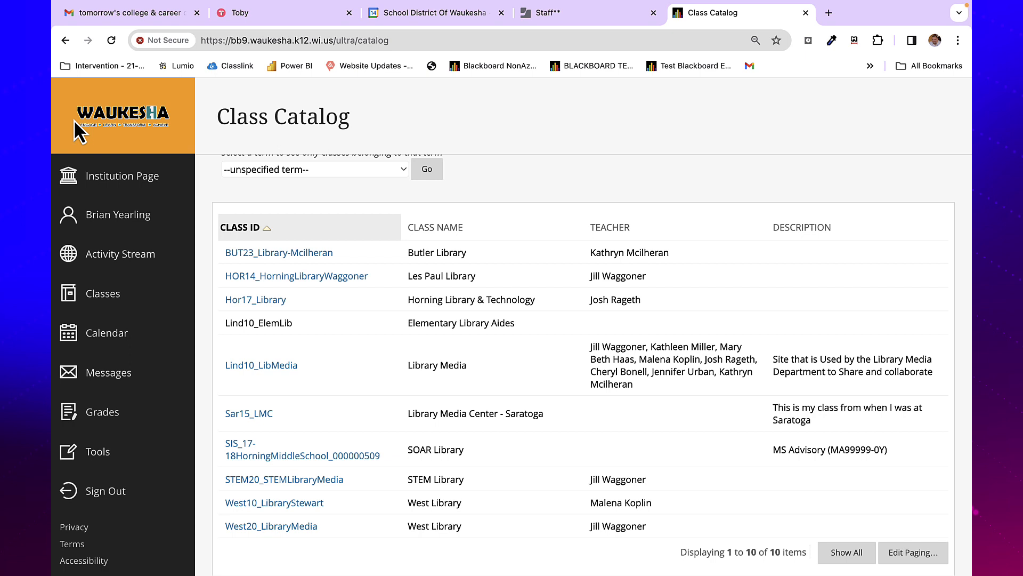